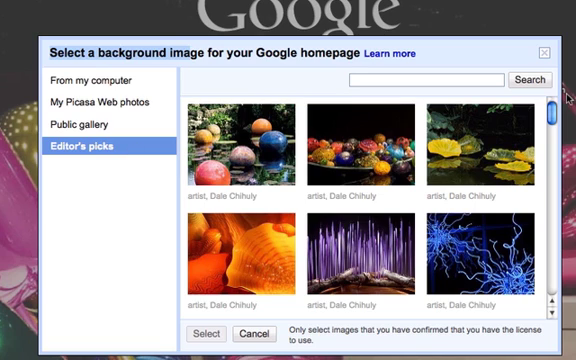
Scroll Editor's picks and set the colourful pig sculpture photo as the homepage background.
scroll(down, 3)
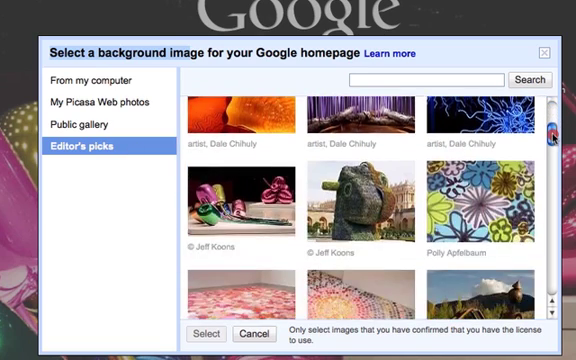
scroll(down, 3)
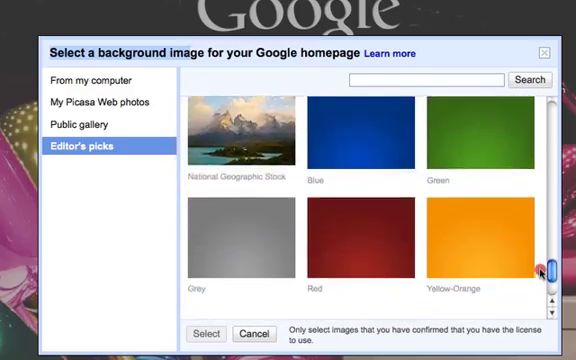
scroll(down, 3)
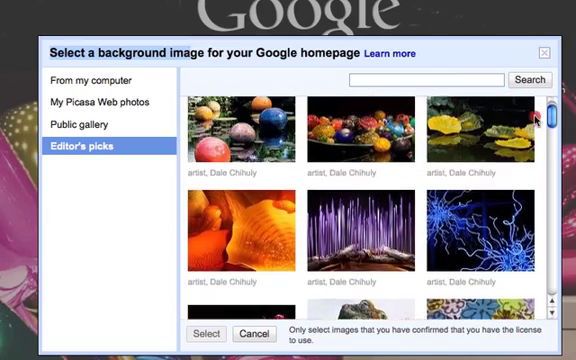
scroll(down, 3)
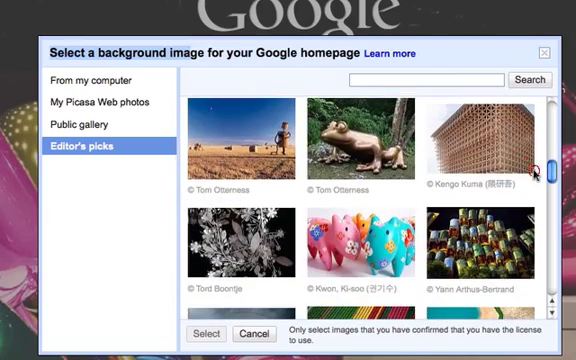
click(347, 238)
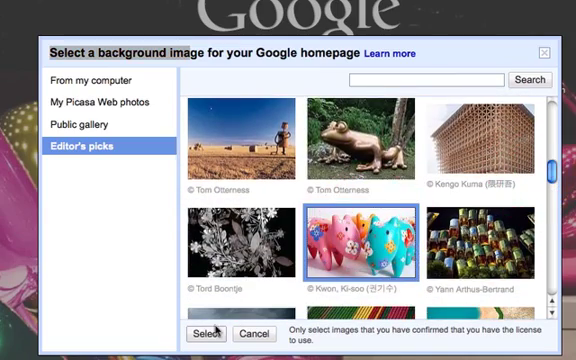
click(205, 333)
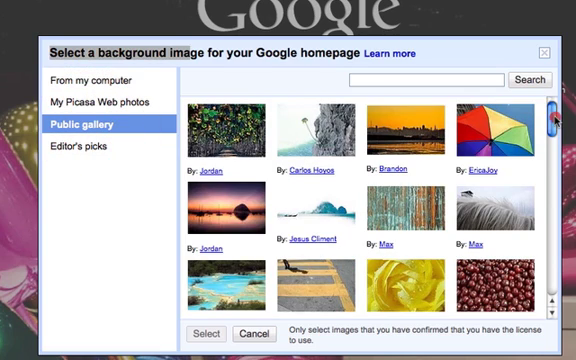
Browse the Public gallery of user-submitted background photos.
scroll(down, 3)
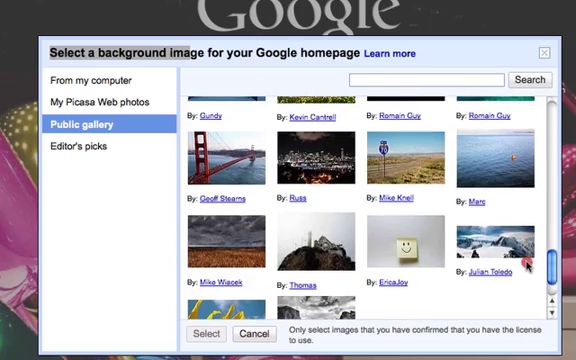
click(226, 155)
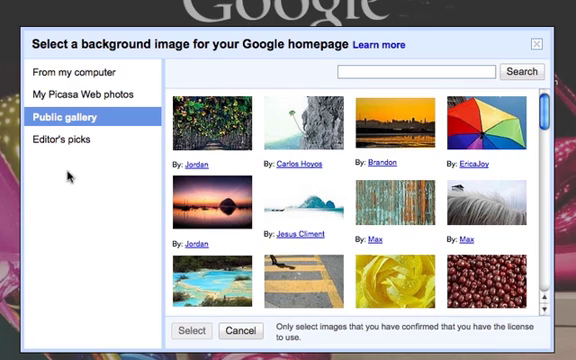
Show the From my computer upload option in the background chooser.
click(83, 98)
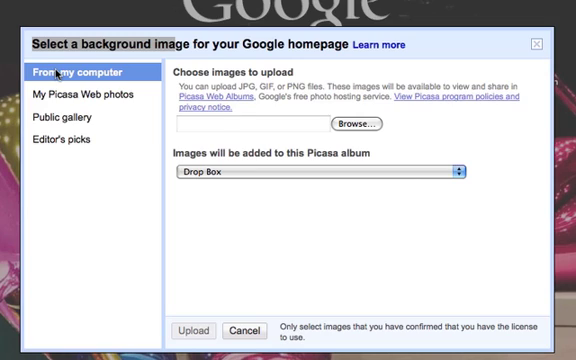
mouse_move(123, 105)
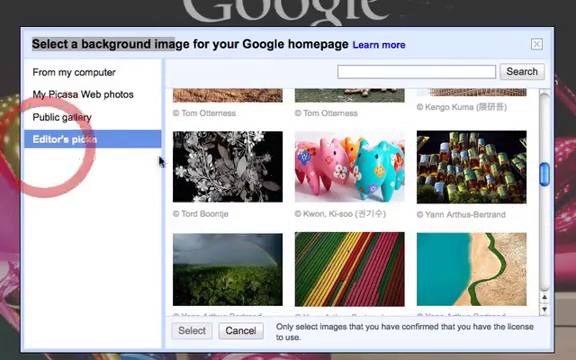
Apply the plain White swatch from Editor's picks, then reopen the background image chooser.
scroll(down, 3)
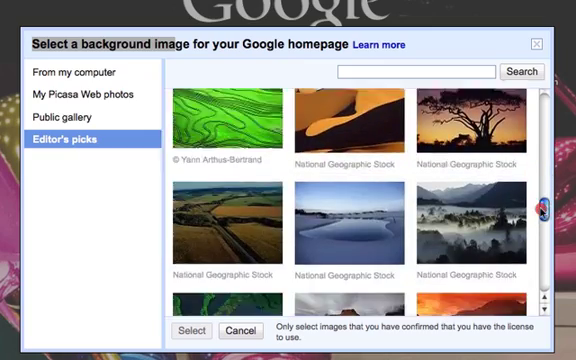
scroll(down, 3)
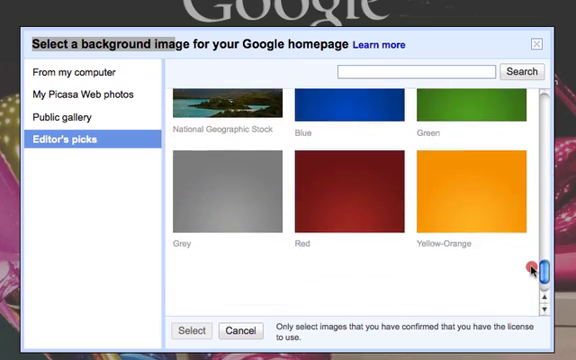
scroll(down, 3)
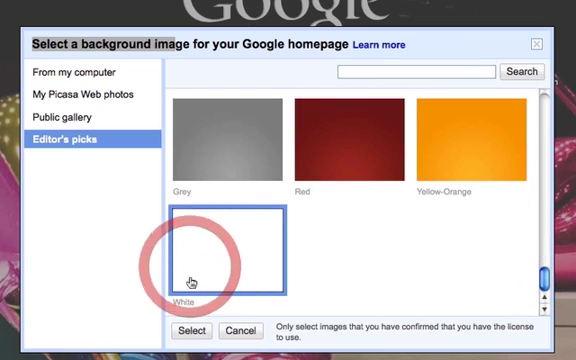
click(217, 330)
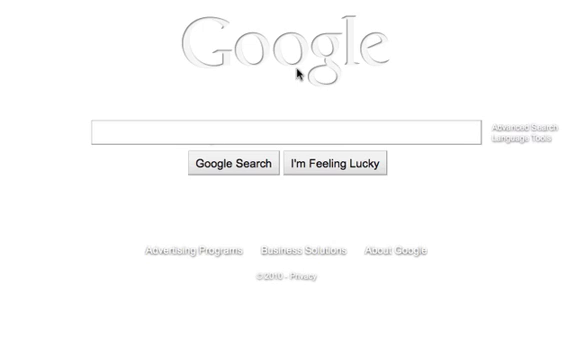
click(50, 345)
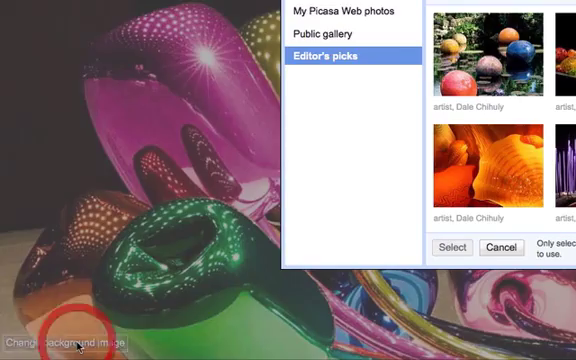
Reopen the background choices and scroll Editor's picks to the solid Blue and Green swatches.
click(50, 343)
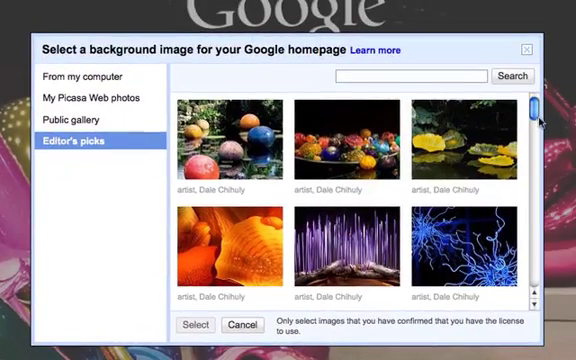
scroll(down, 3)
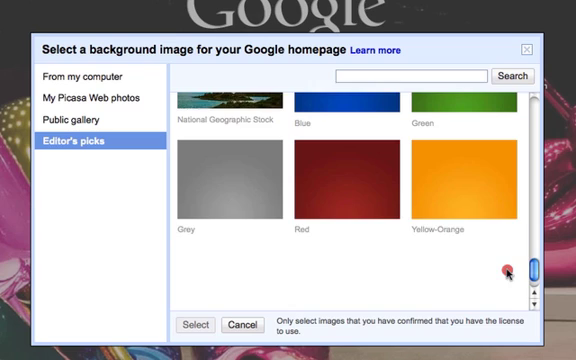
scroll(up, 3)
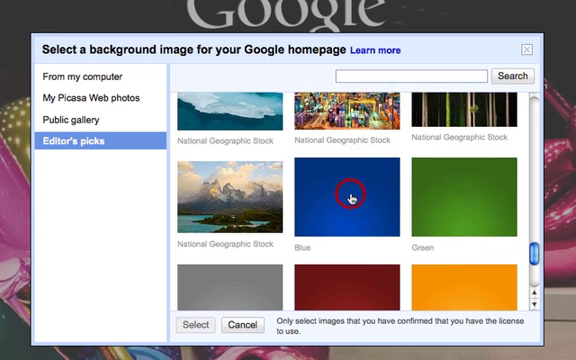